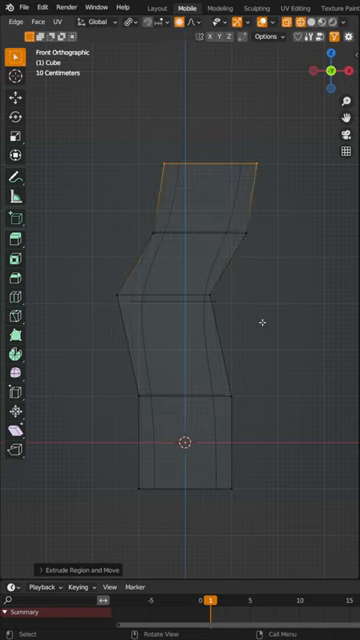
# - Round the zigzag trunk with a Subdivision Surface modifier and apply Shade Smooth to it
pyautogui.press('s')
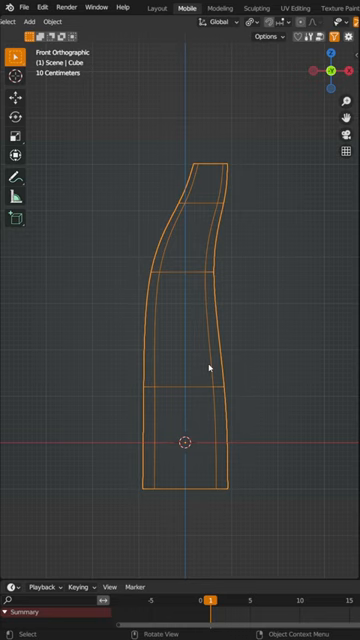
pyautogui.rightClick(208, 368)
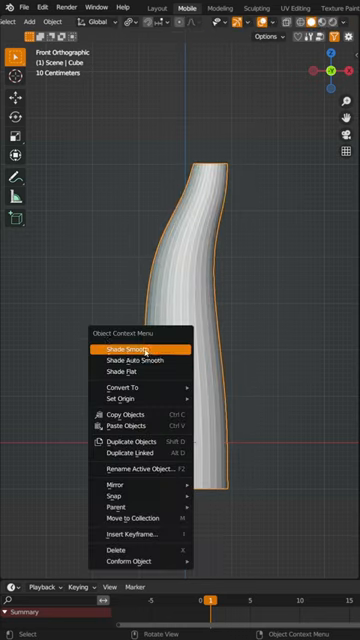